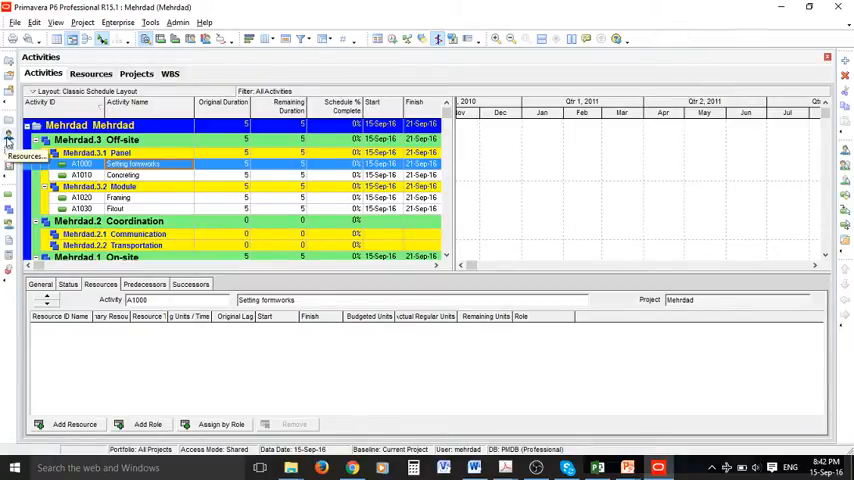
Step: Go to the project's Resources window and start adding a new resource
{"action": "left_click", "coordinate": [8, 144]}
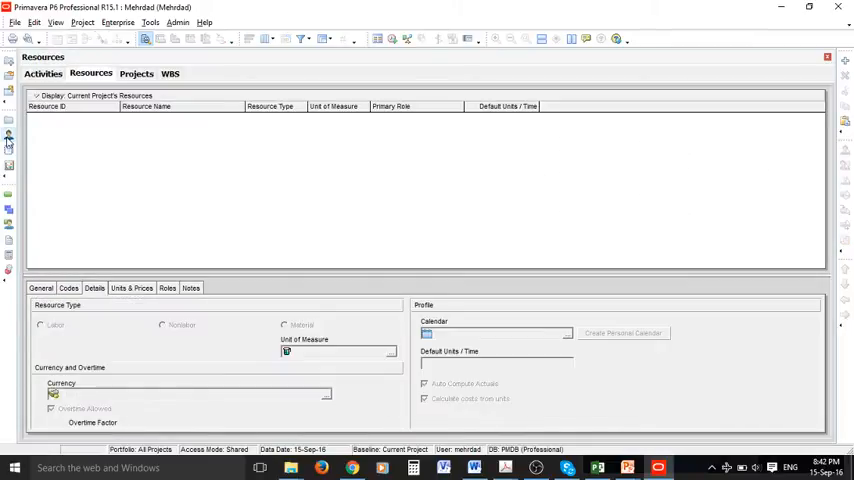
{"action": "mouse_move", "coordinate": [8, 140]}
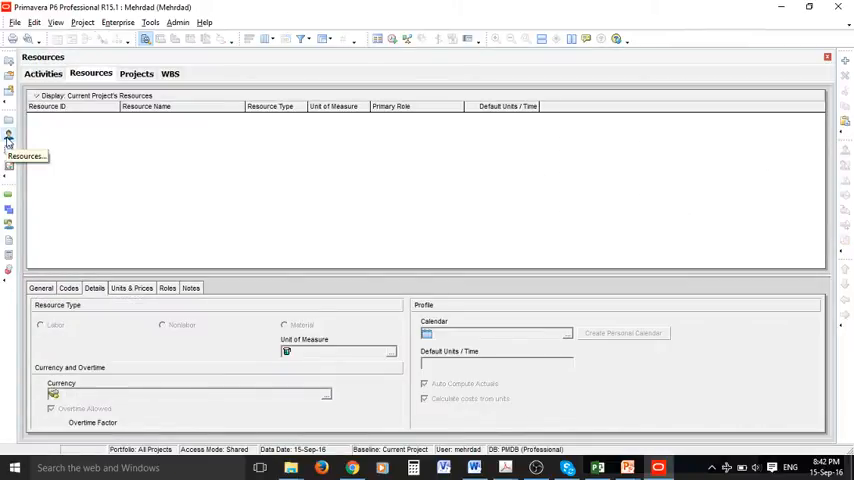
{"action": "mouse_move", "coordinate": [528, 116]}
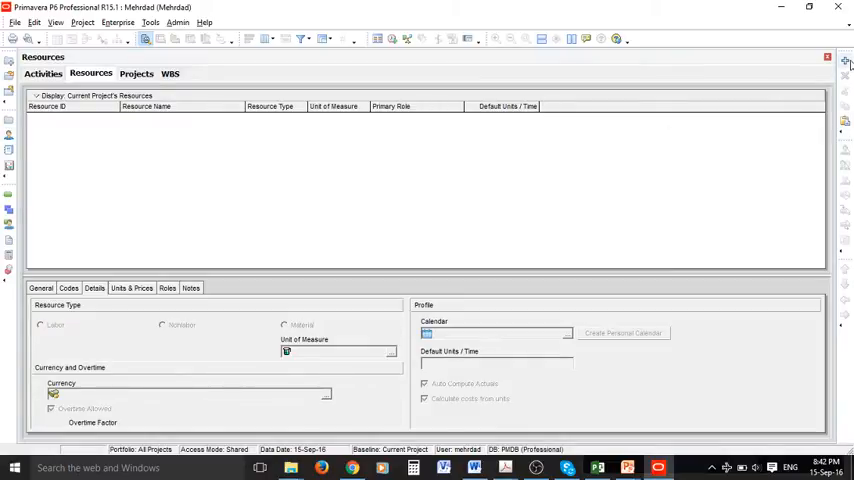
{"action": "mouse_move", "coordinate": [844, 78]}
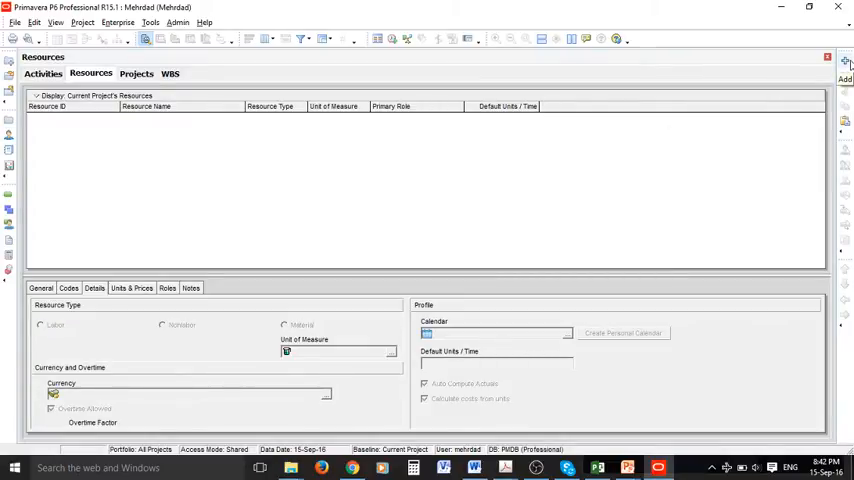
{"action": "left_click", "coordinate": [844, 80]}
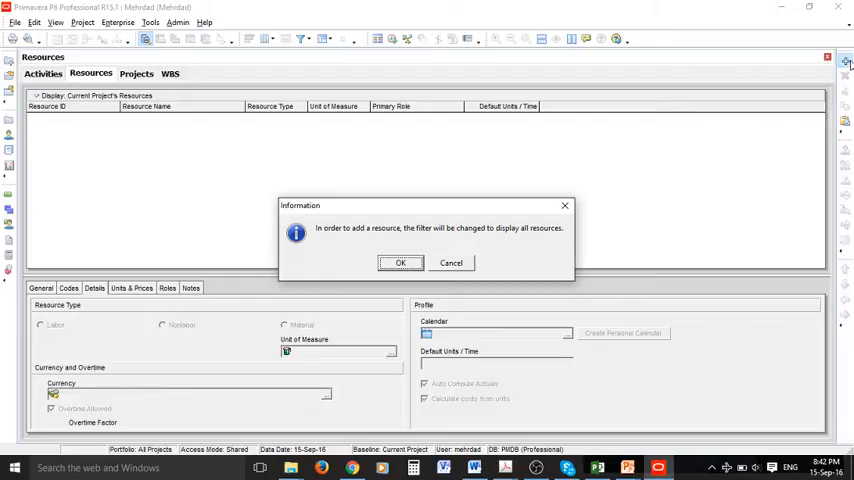
{"action": "mouse_move", "coordinate": [748, 120]}
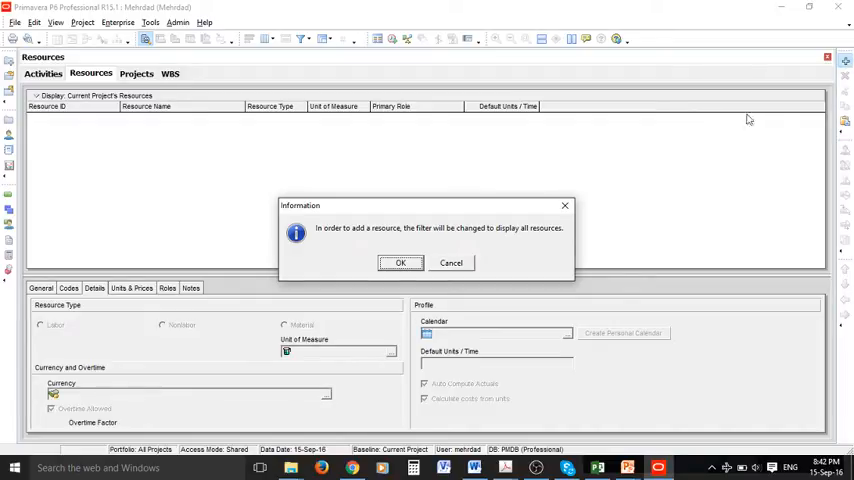
Step: Create the off-site labourer as a Labor resource through the New Resource Wizard, accepting the all-resources filter
{"action": "left_click", "coordinate": [400, 262]}
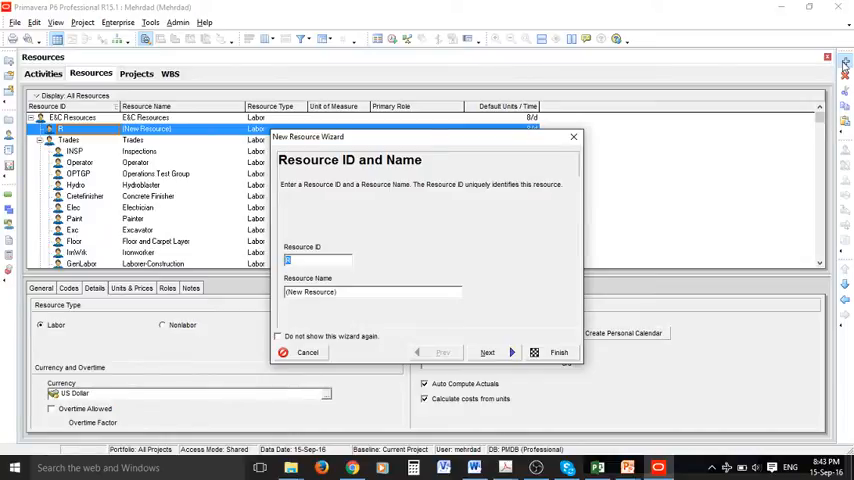
{"action": "type", "text": "01"}
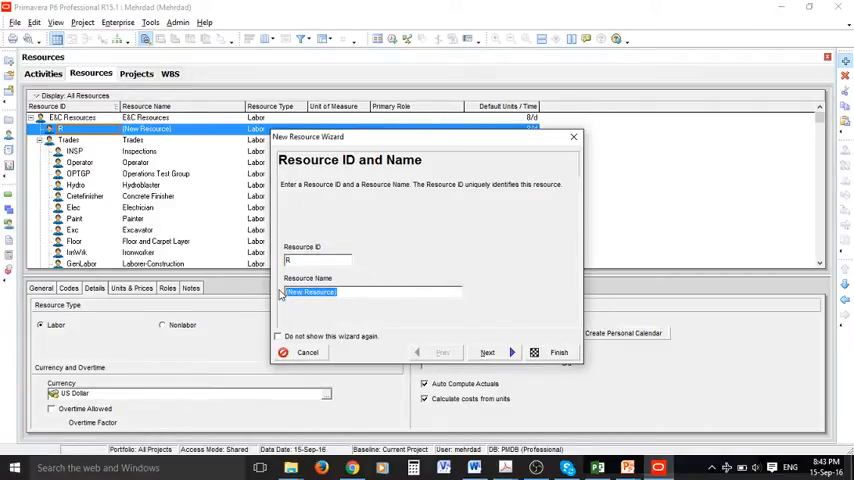
{"action": "type", "text": "Off-site laborer1"}
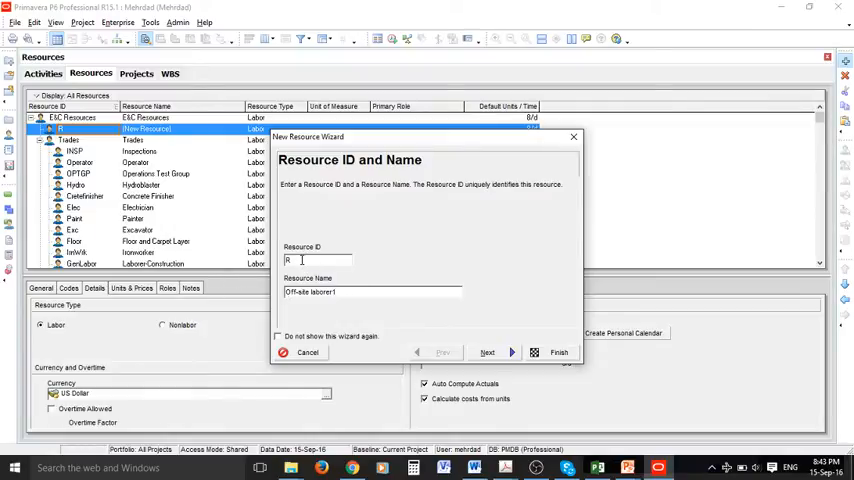
{"action": "key", "text": "Backspace"}
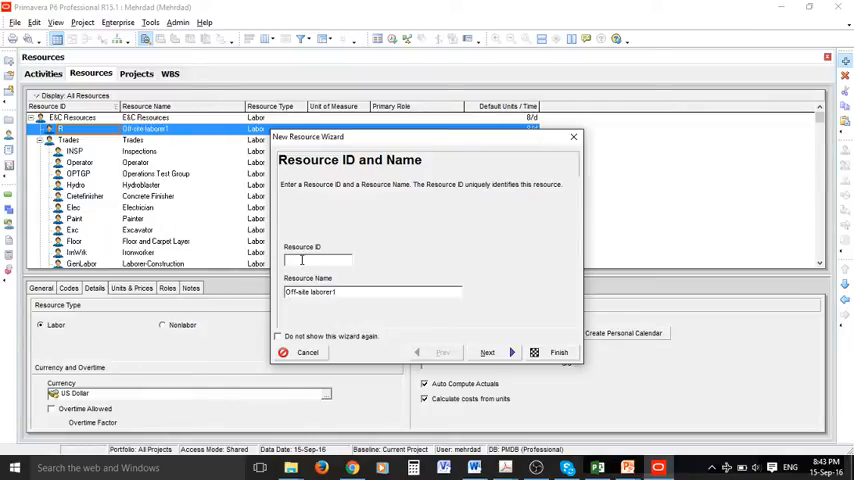
{"action": "type", "text": "OffLab1"}
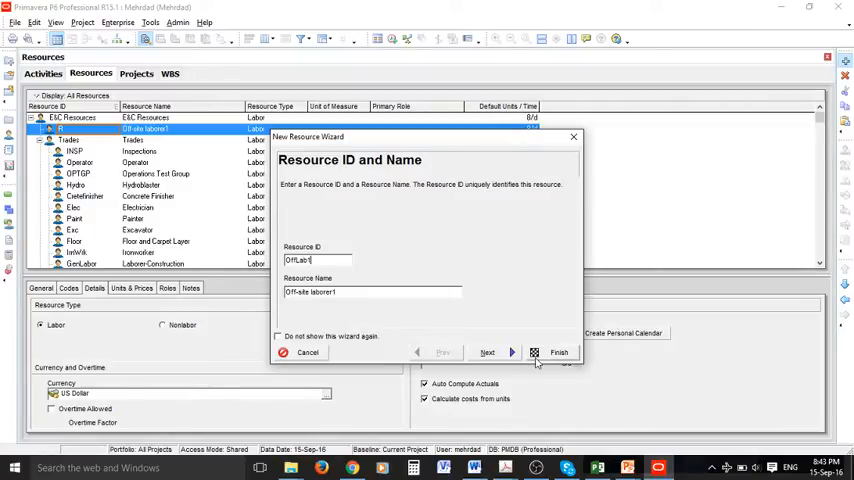
{"action": "left_click", "coordinate": [488, 352]}
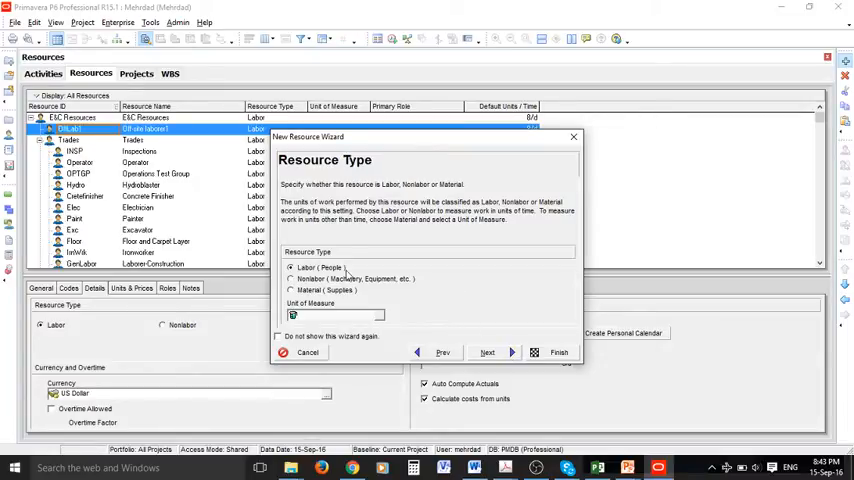
{"action": "left_click", "coordinate": [558, 352]}
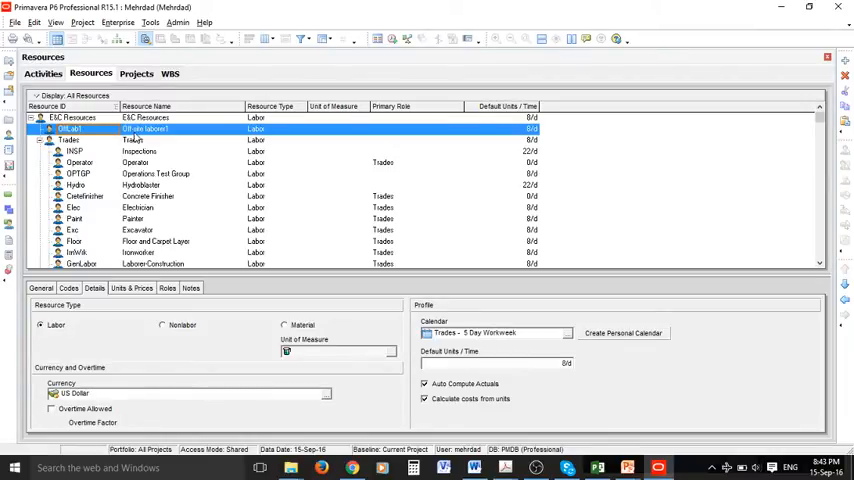
{"action": "mouse_move", "coordinate": [790, 144]}
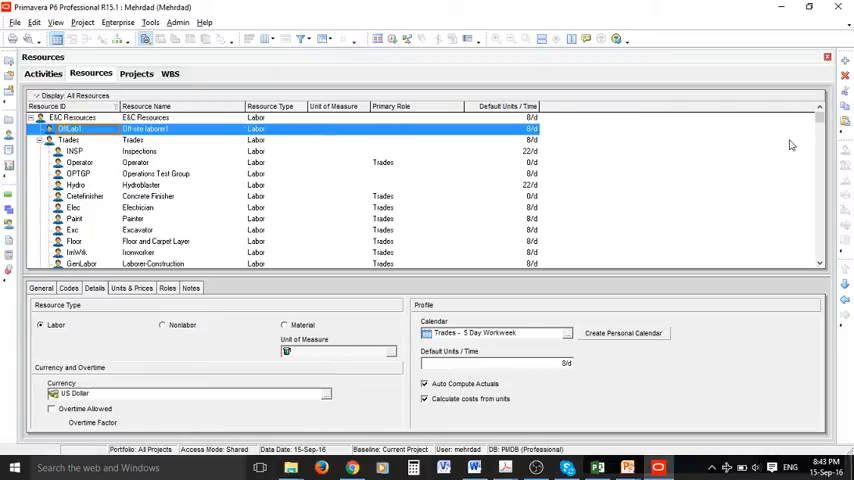
{"action": "mouse_move", "coordinate": [844, 110]}
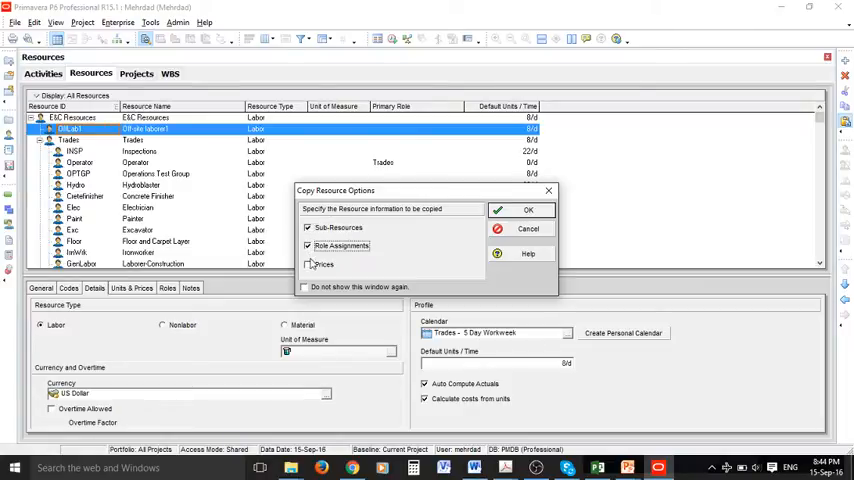
Step: Paste a copy of the off-site labourer resource with its prices carried over
{"action": "left_click", "coordinate": [308, 264]}
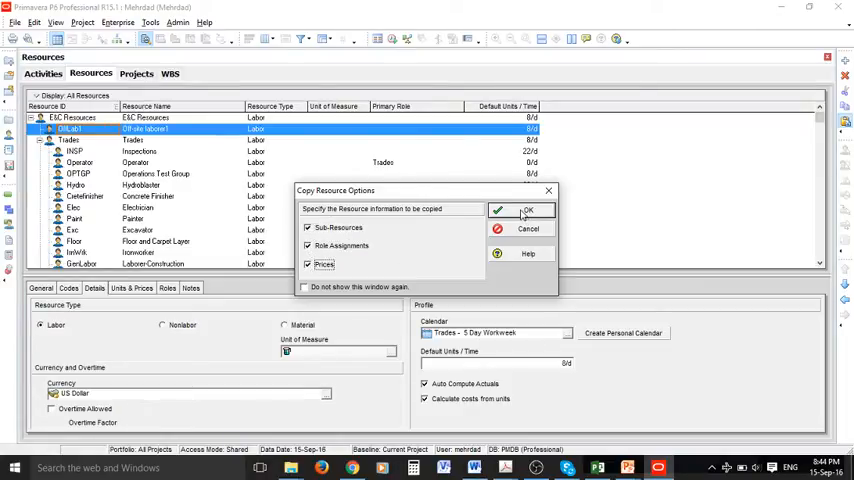
{"action": "left_click", "coordinate": [528, 210]}
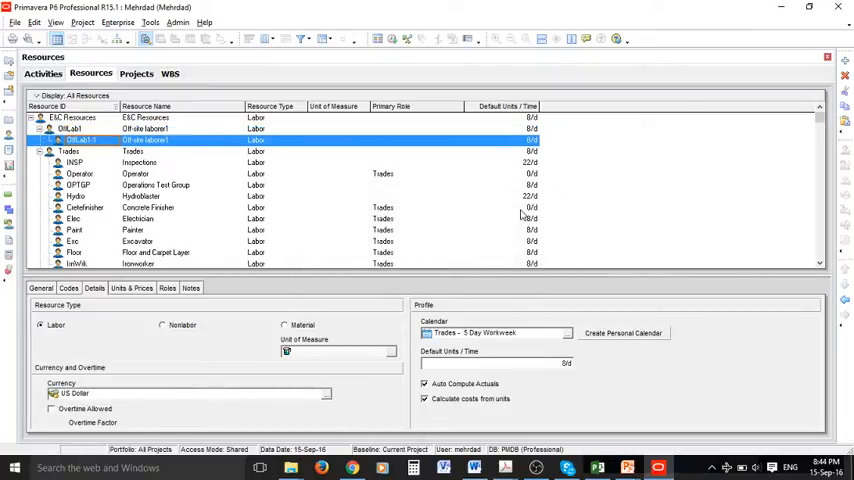
{"action": "mouse_move", "coordinate": [176, 182]}
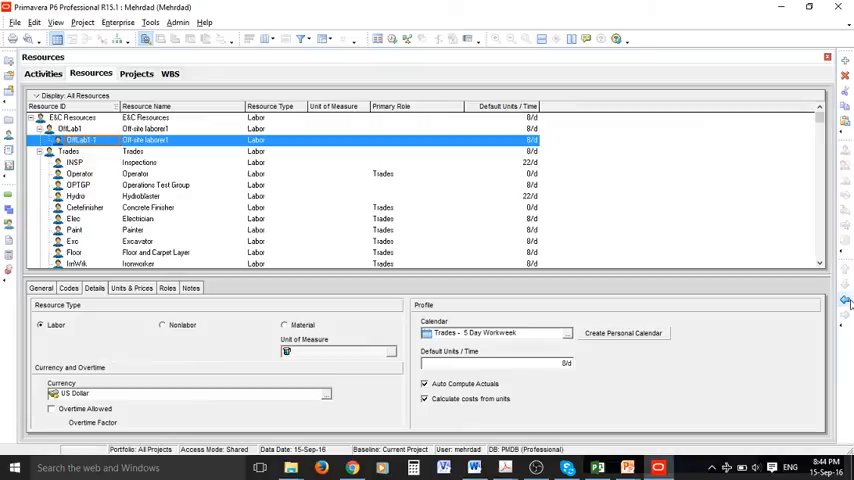
{"action": "mouse_move", "coordinate": [844, 304]}
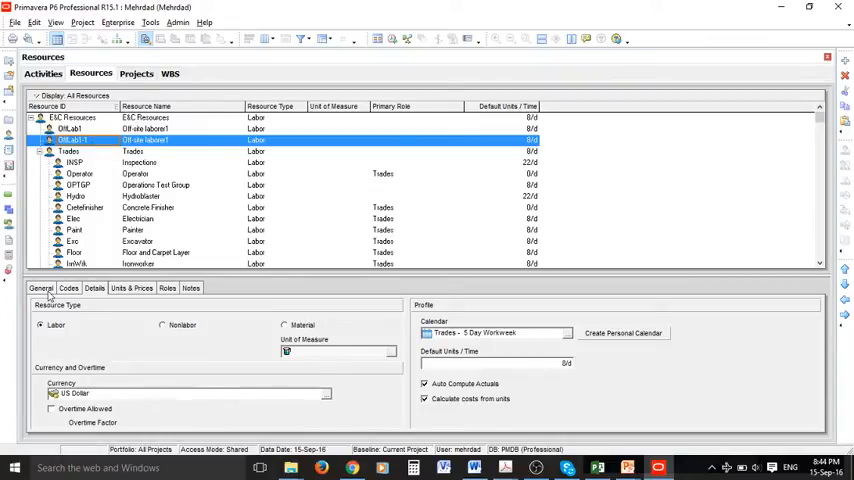
Step: Review the copied labourer's general info, resource type and US Dollar currency
{"action": "left_click", "coordinate": [96, 288]}
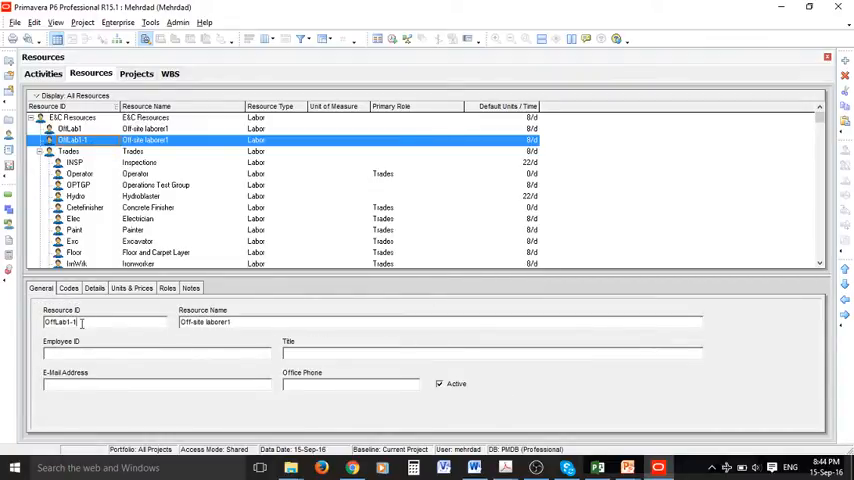
{"action": "key", "text": "Backspace"}
{"action": "type", "text": "2"}
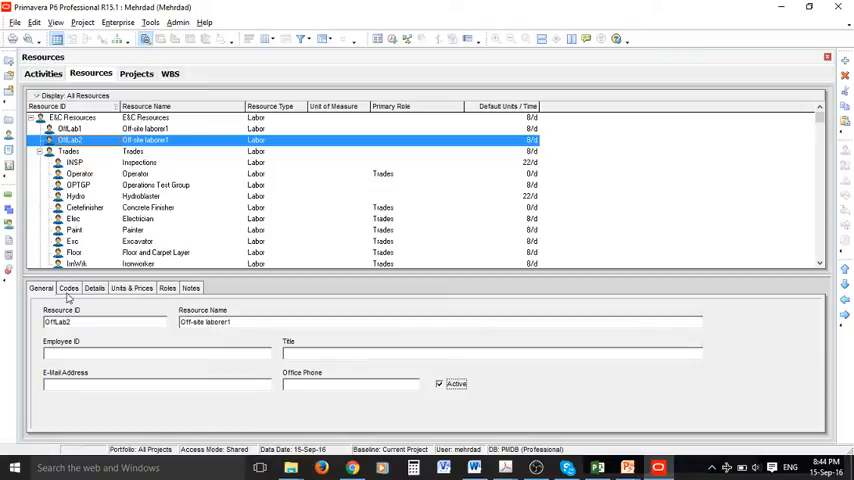
{"action": "left_click", "coordinate": [94, 288]}
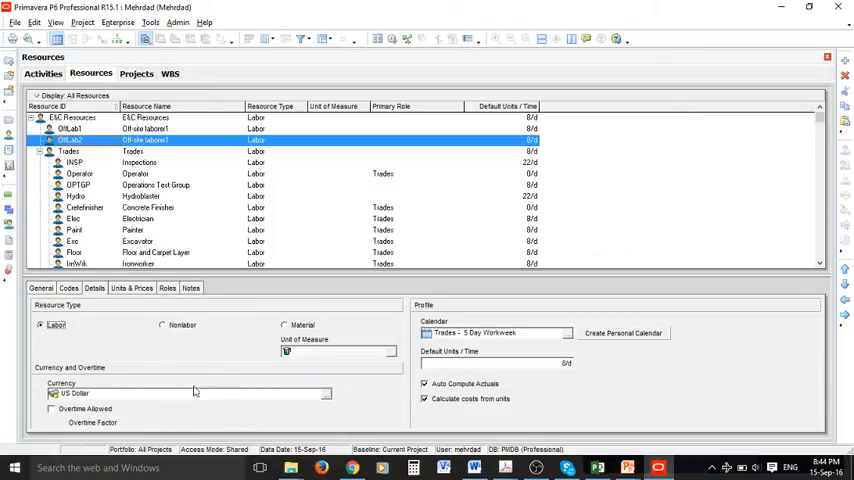
{"action": "left_click", "coordinate": [326, 392]}
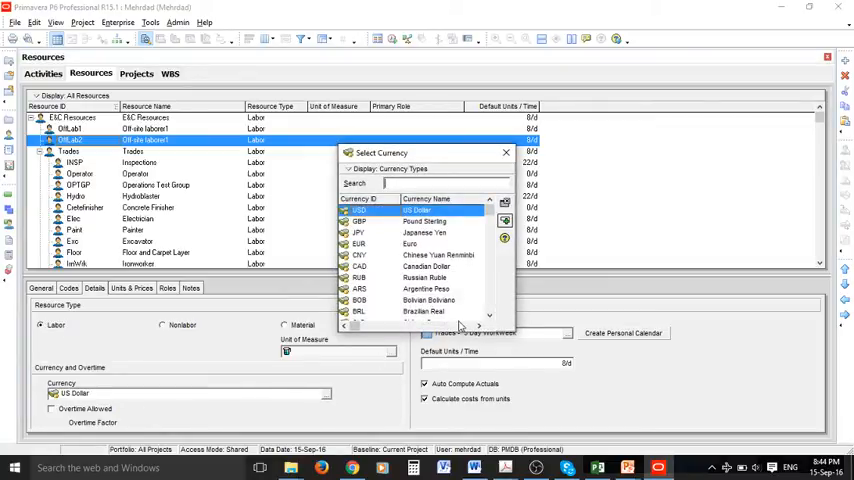
{"action": "mouse_move", "coordinate": [492, 312]}
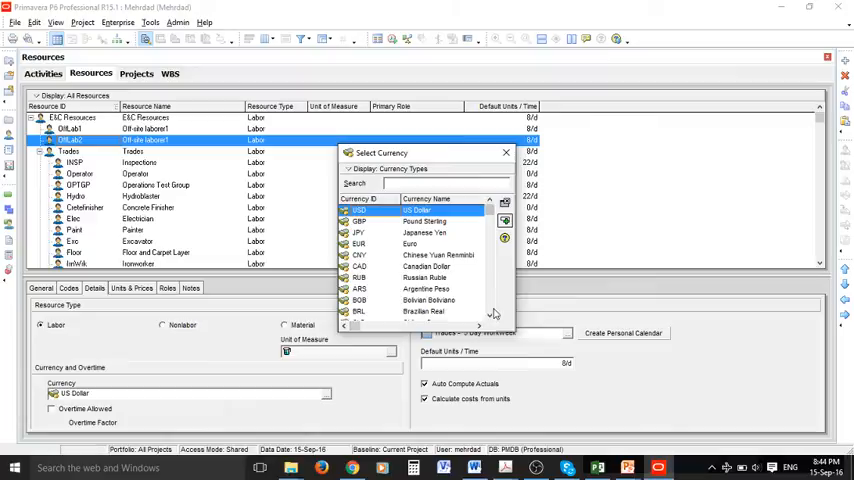
{"action": "mouse_move", "coordinate": [492, 316]}
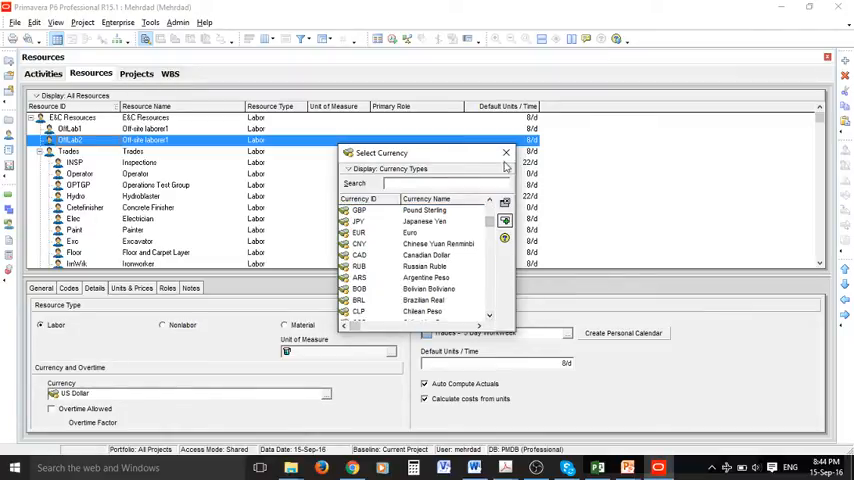
Step: Assign the Mehrdad global calendar to Off-site labourer1 instead of the 5-day tradies workweek
{"action": "left_click", "coordinate": [506, 152]}
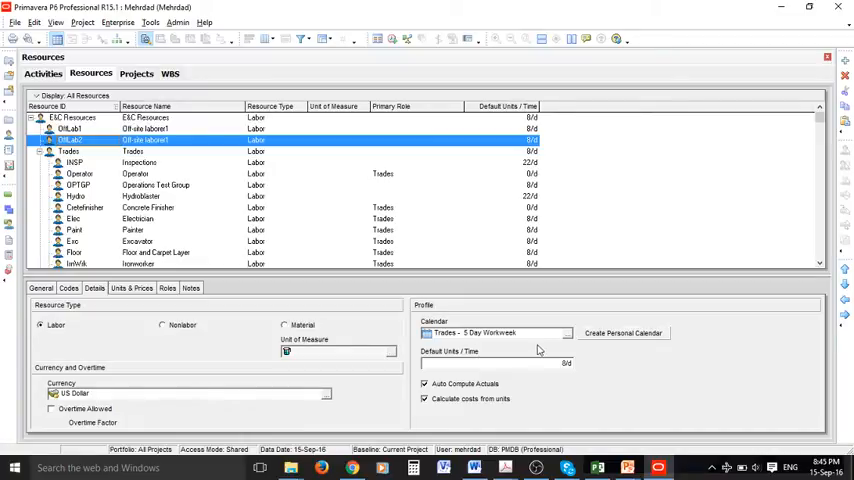
{"action": "left_click", "coordinate": [592, 332]}
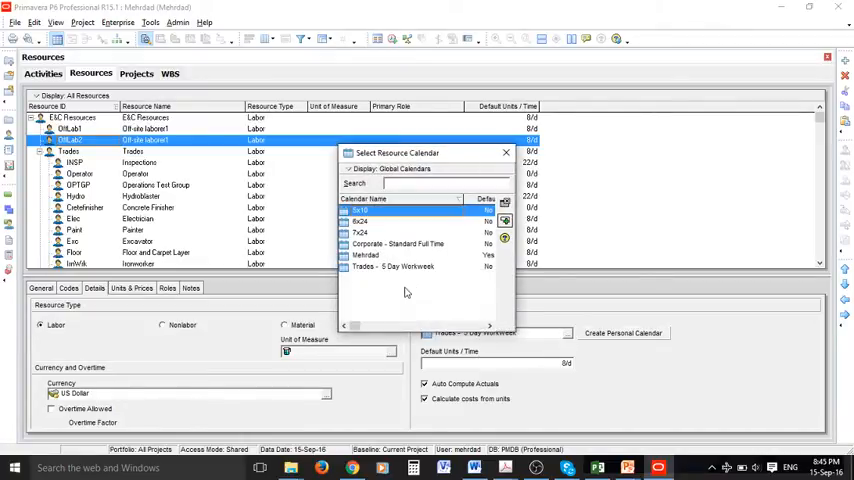
{"action": "left_click", "coordinate": [364, 256]}
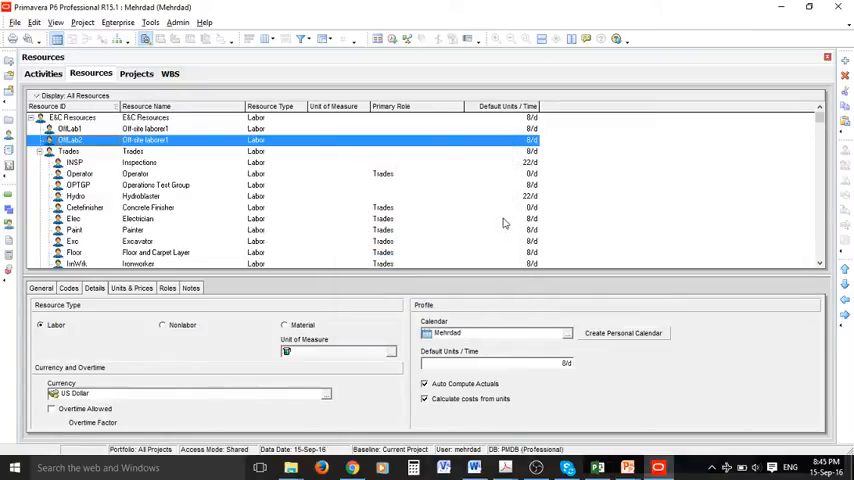
Step: Review the labourer's Units & Prices, Roles and Notes, ending on its General ID and name
{"action": "left_click", "coordinate": [132, 288]}
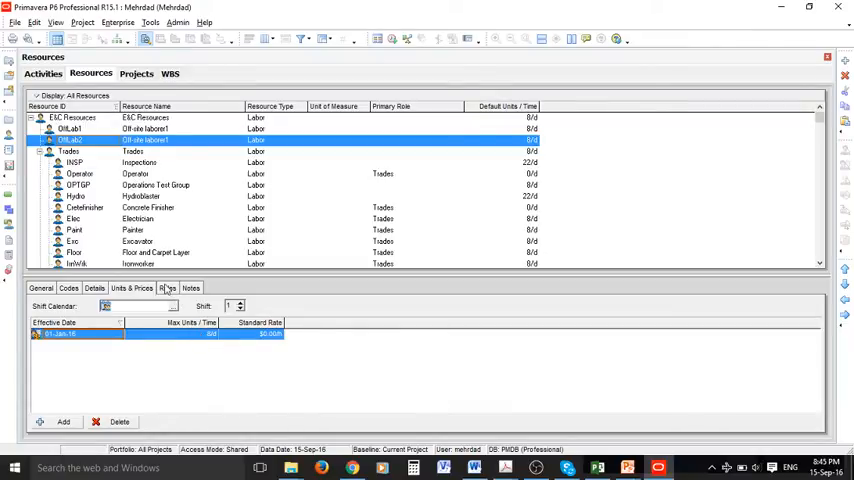
{"action": "left_click", "coordinate": [168, 288]}
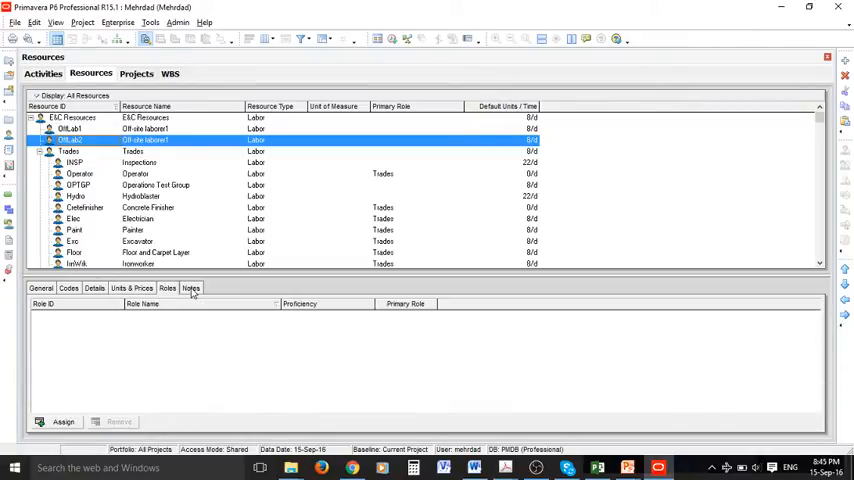
{"action": "left_click", "coordinate": [40, 288]}
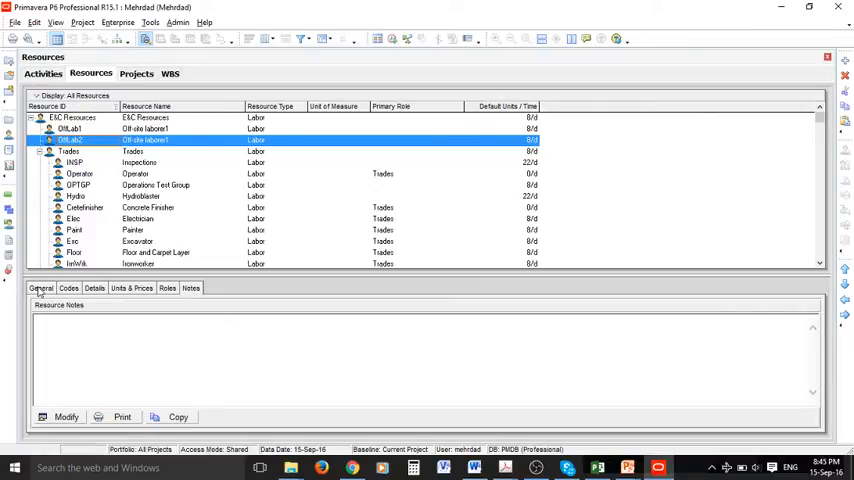
{"action": "left_click", "coordinate": [40, 288]}
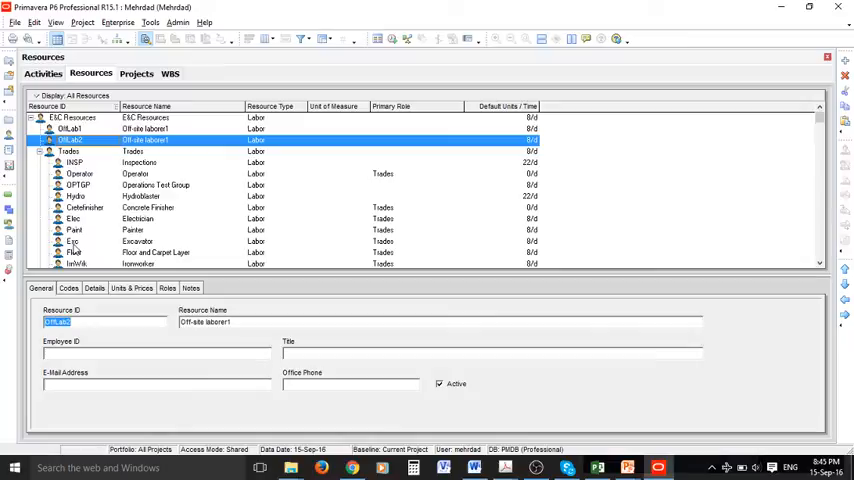
Step: Create a Welder labor resource with ID Wel and choose its resource calendar
{"action": "left_click", "coordinate": [72, 116]}
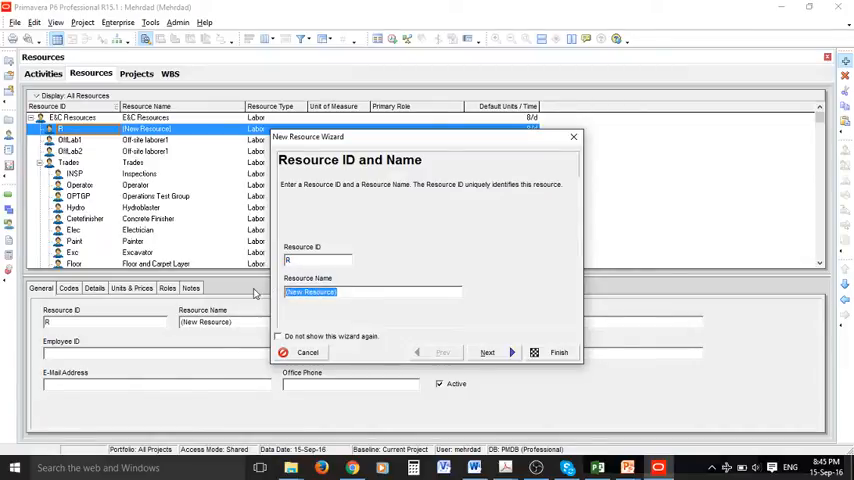
{"action": "type", "text": "Welder"}
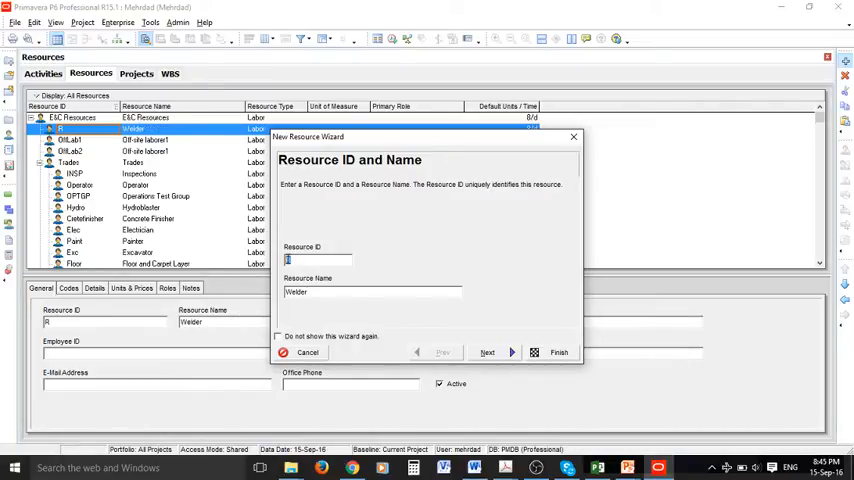
{"action": "type", "text": "Wel"}
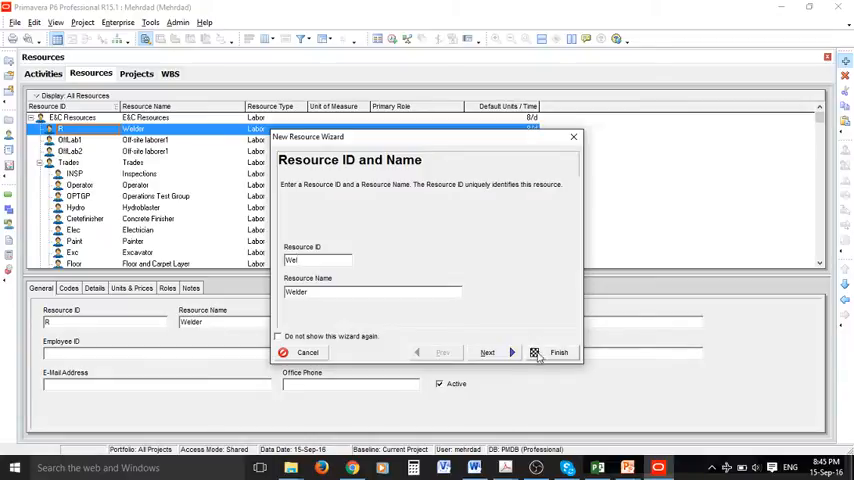
{"action": "left_click", "coordinate": [558, 352]}
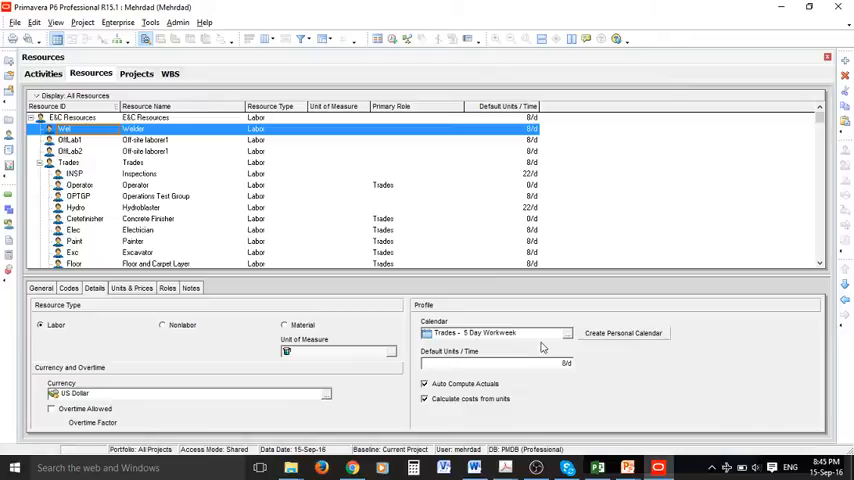
{"action": "left_click", "coordinate": [566, 332]}
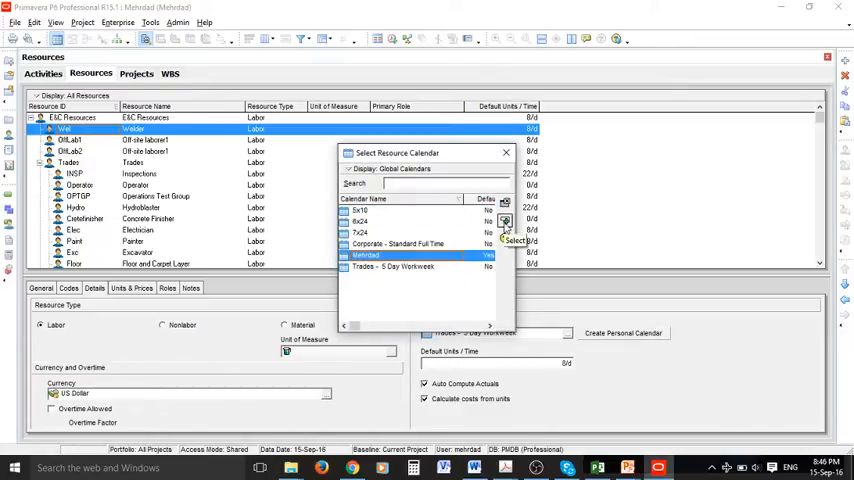
{"action": "left_click", "coordinate": [514, 240]}
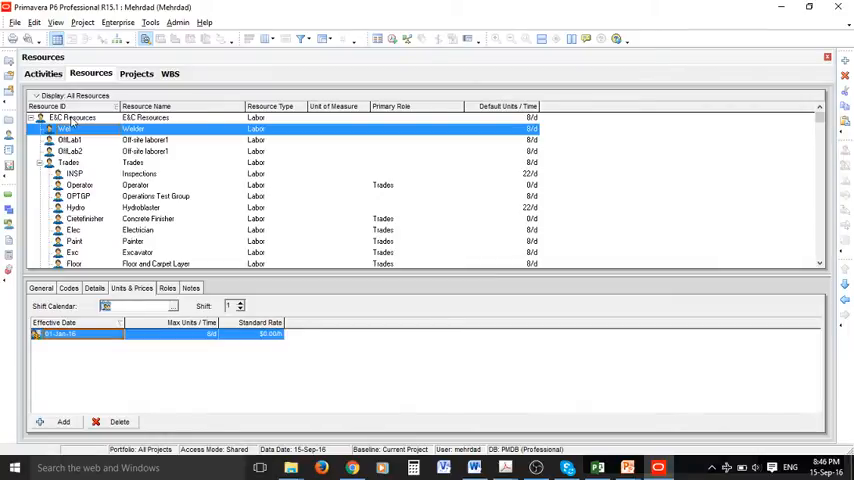
Step: Create a Plumber labor resource with ID Plu under ESC Resources and show its details
{"action": "left_click", "coordinate": [72, 116]}
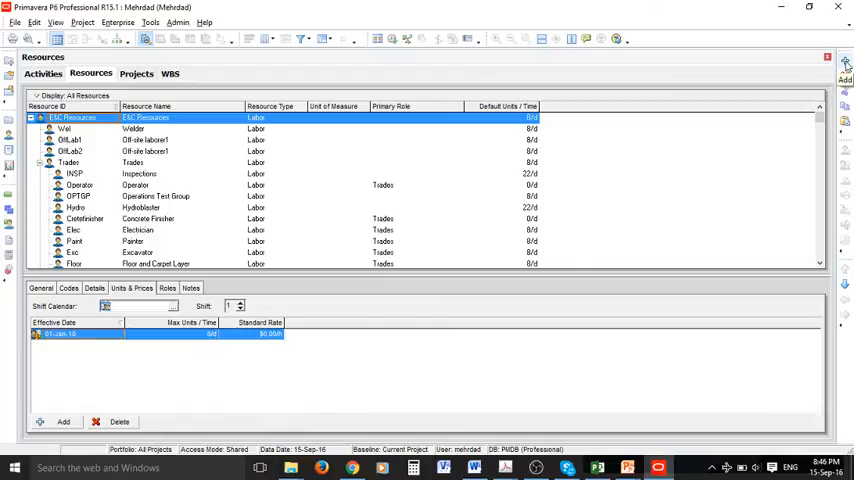
{"action": "left_click", "coordinate": [844, 80]}
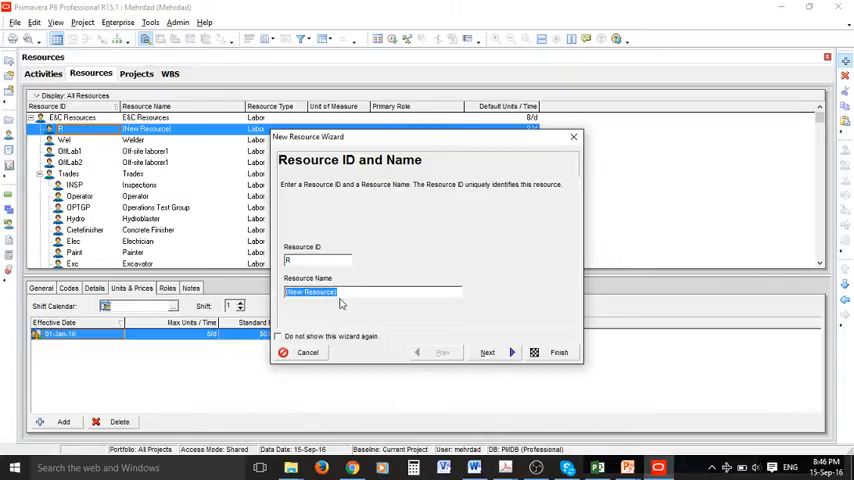
{"action": "type", "text": "Plumber"}
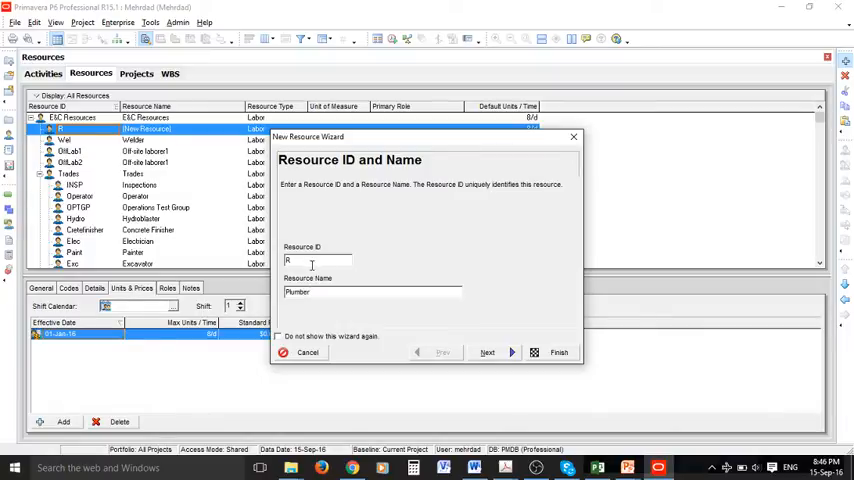
{"action": "type", "text": "Plu"}
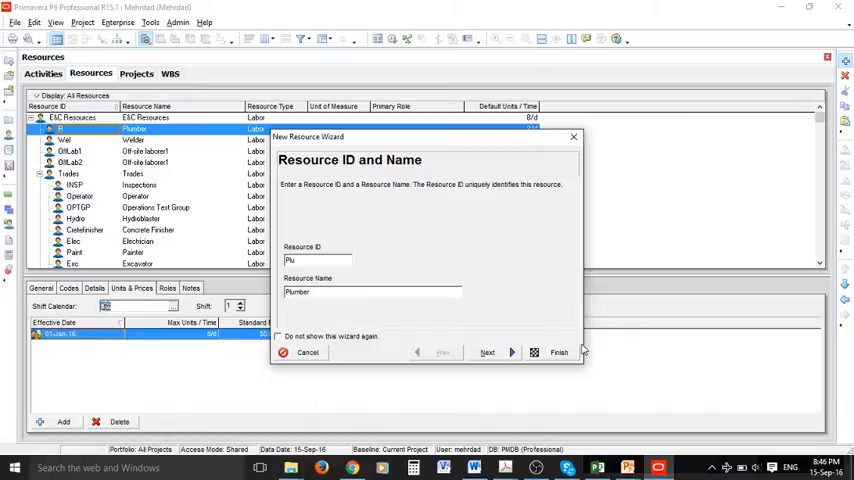
{"action": "left_click", "coordinate": [488, 352]}
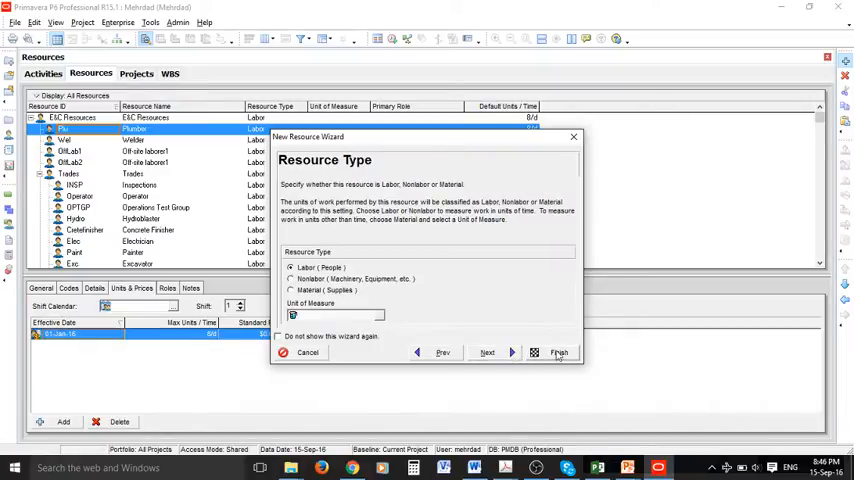
{"action": "left_click", "coordinate": [558, 352]}
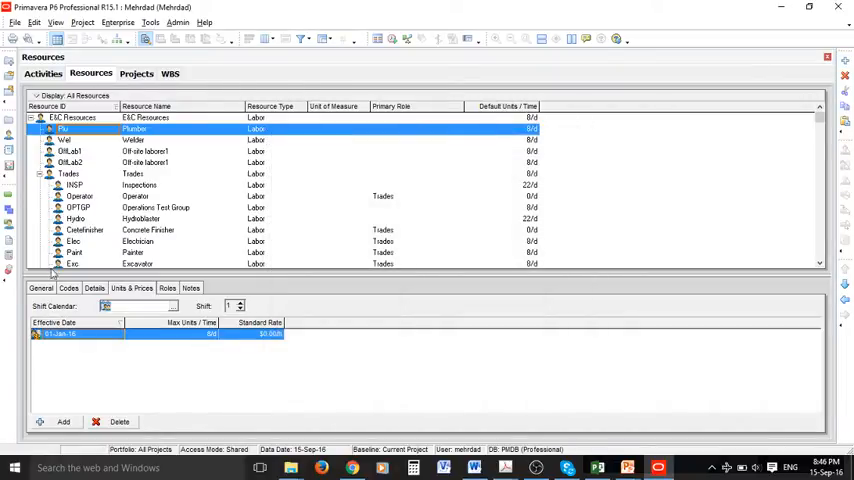
{"action": "left_click", "coordinate": [94, 288]}
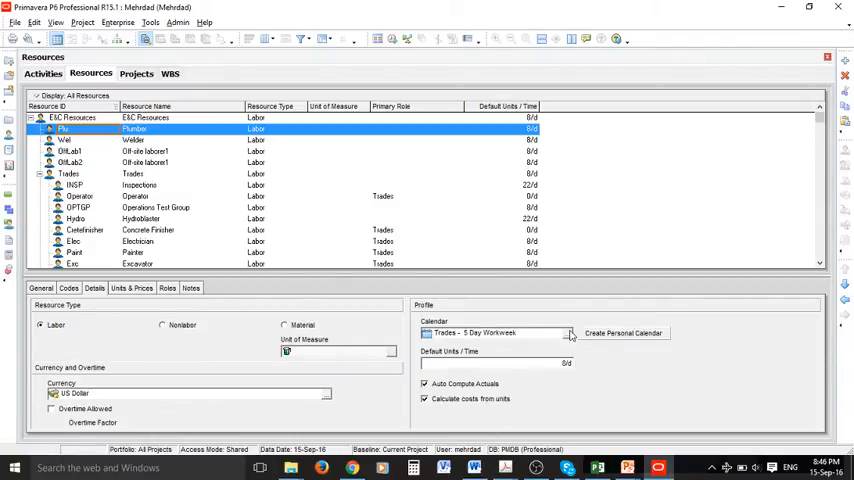
Step: Set the Plumber's standard rate to $45.00/h and compare it with the Welder's and labourer's rates
{"action": "left_click", "coordinate": [570, 334]}
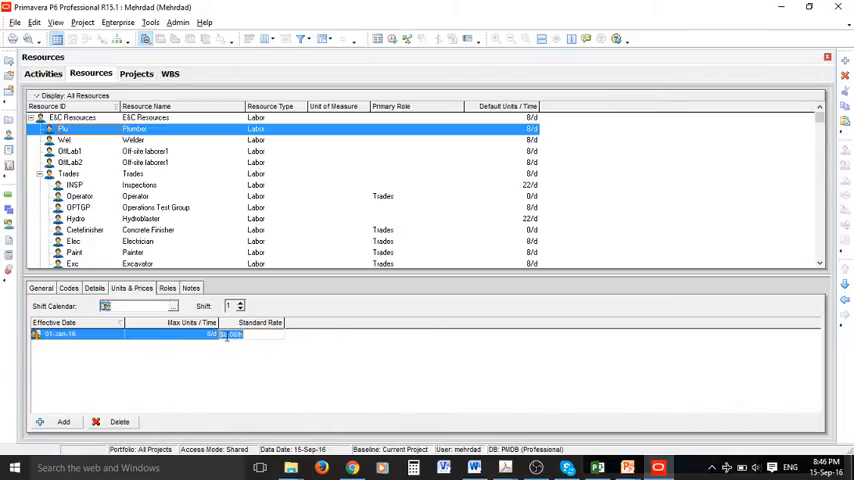
{"action": "type", "text": "$45.00/h"}
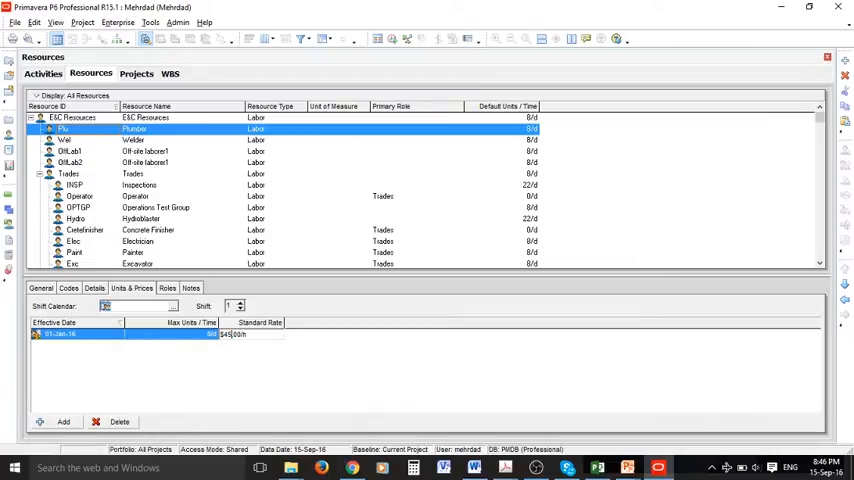
{"action": "mouse_move", "coordinate": [224, 400]}
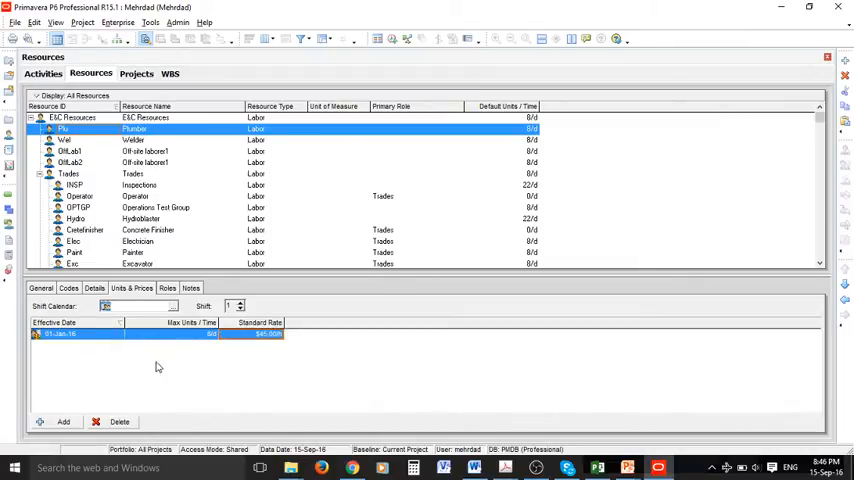
{"action": "left_click", "coordinate": [70, 140]}
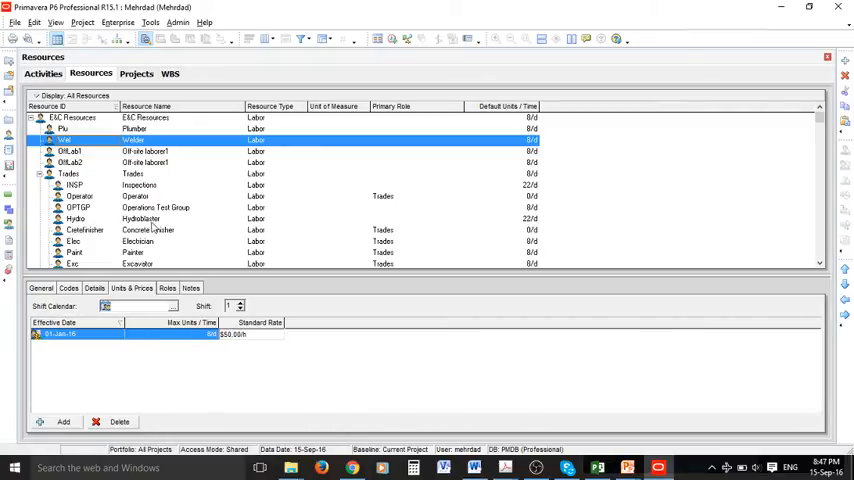
{"action": "left_click", "coordinate": [144, 152]}
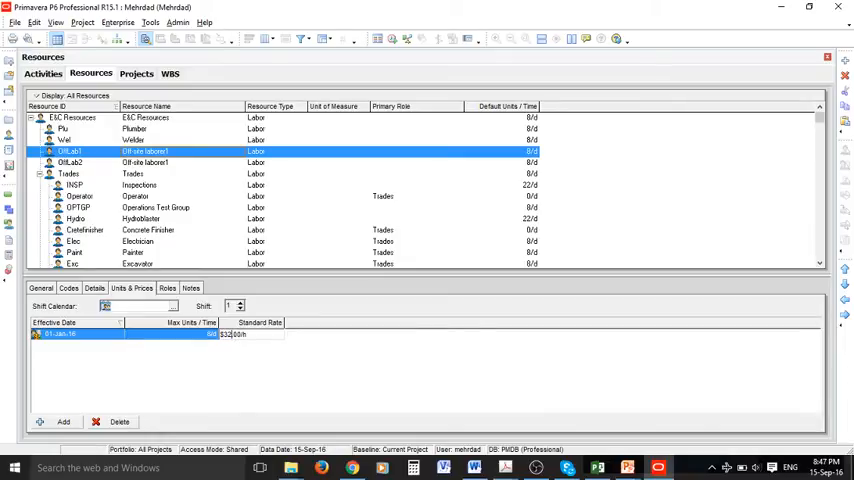
{"action": "left_click", "coordinate": [70, 162]}
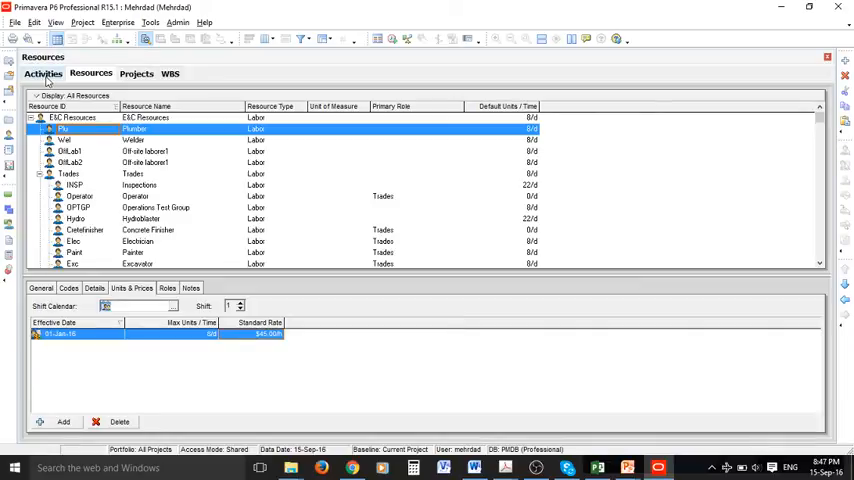
Step: Select the Framing activity and bring up the Assign Resources list for it
{"action": "left_click", "coordinate": [42, 72]}
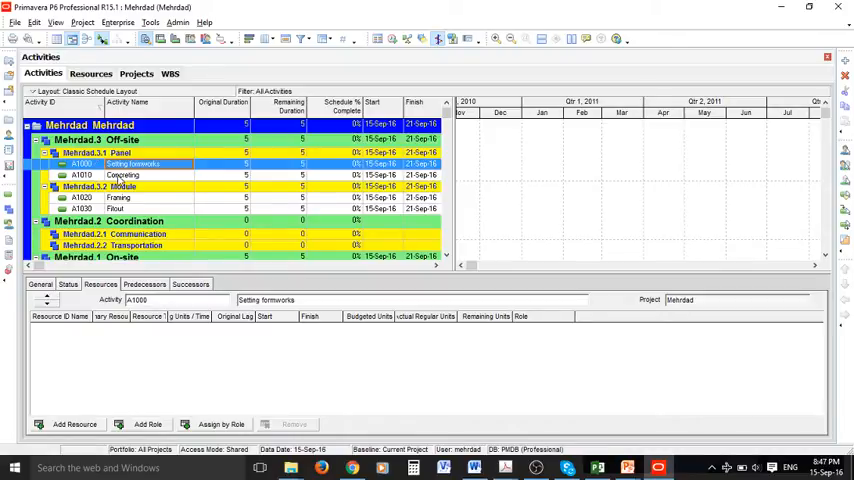
{"action": "left_click", "coordinate": [122, 176]}
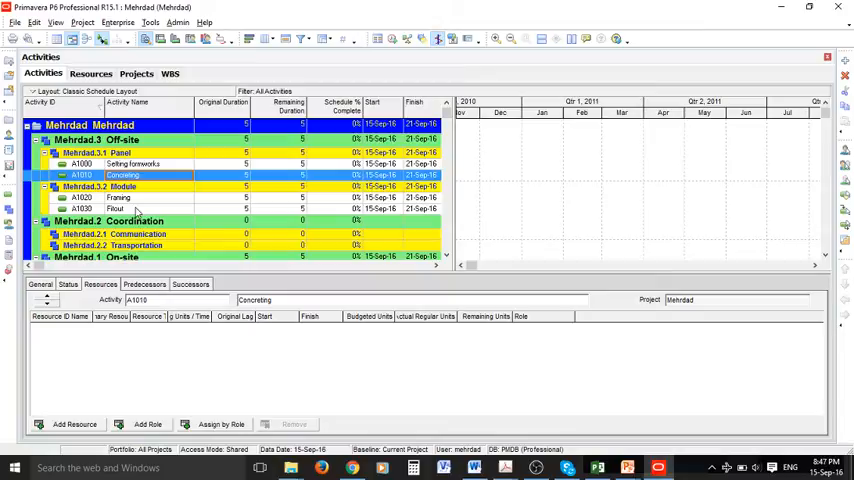
{"action": "left_click", "coordinate": [120, 196]}
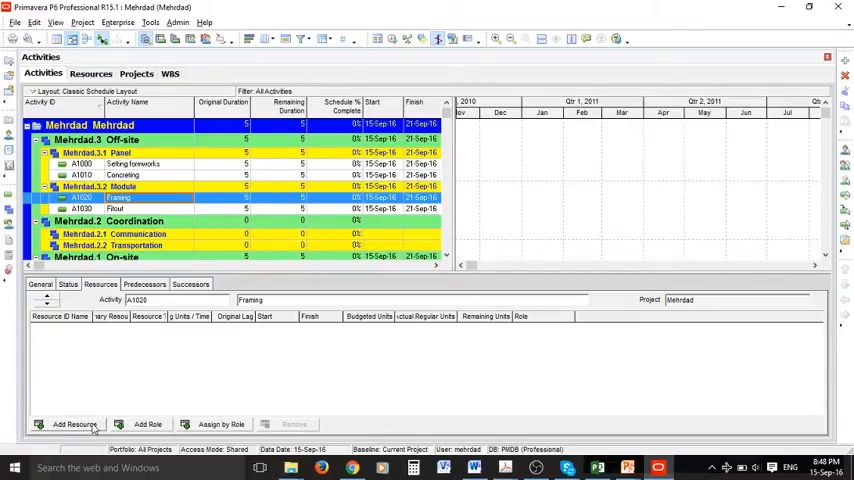
{"action": "left_click", "coordinate": [76, 424]}
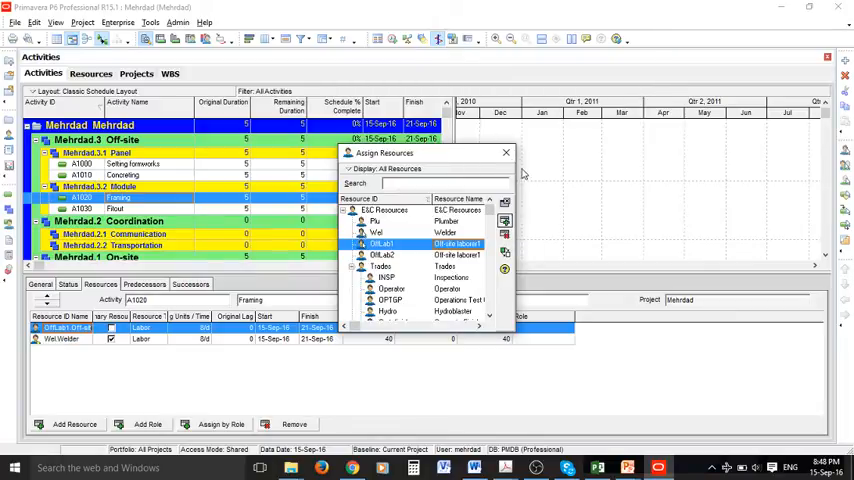
Step: Tick Primary Resource on the Welder's assignment row for Framing
{"action": "left_click", "coordinate": [504, 152]}
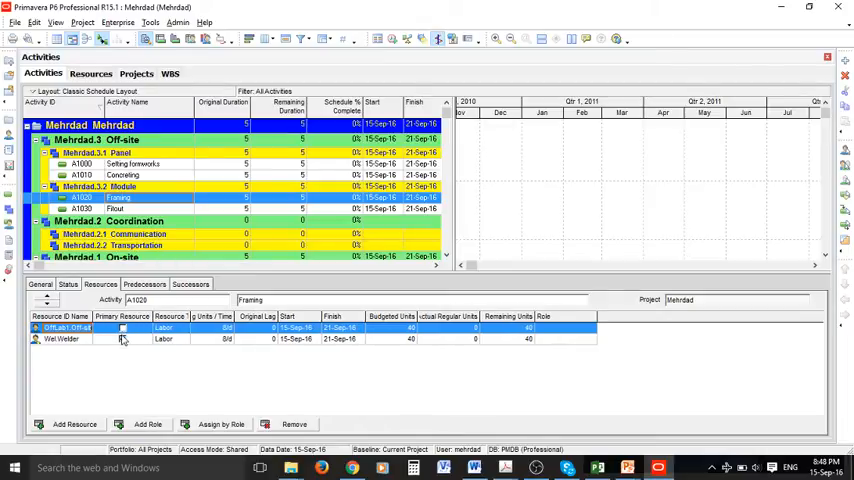
{"action": "left_click", "coordinate": [122, 328]}
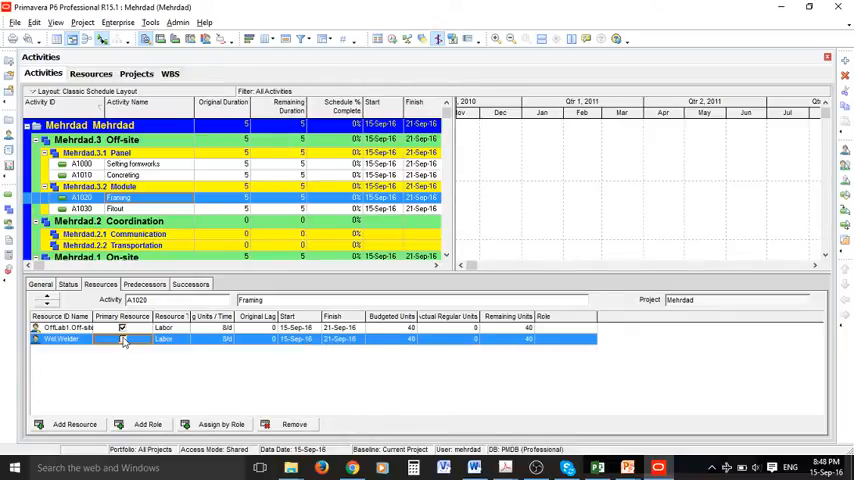
{"action": "left_click", "coordinate": [122, 328]}
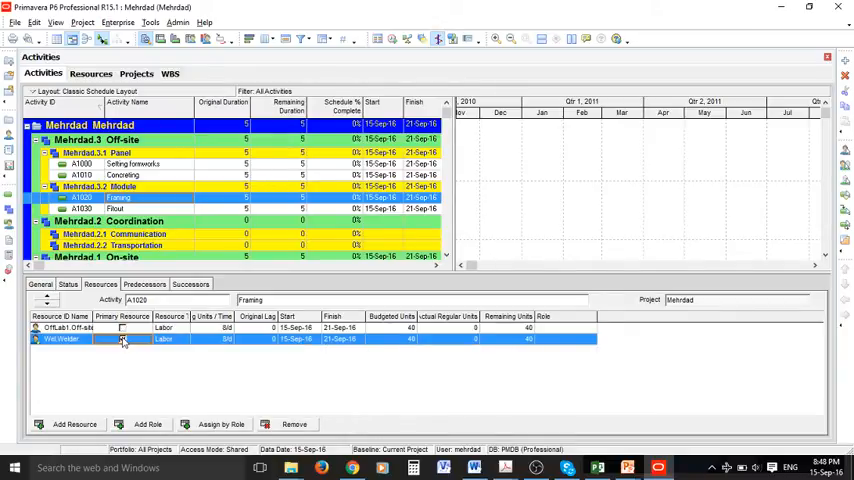
{"action": "left_click", "coordinate": [122, 338]}
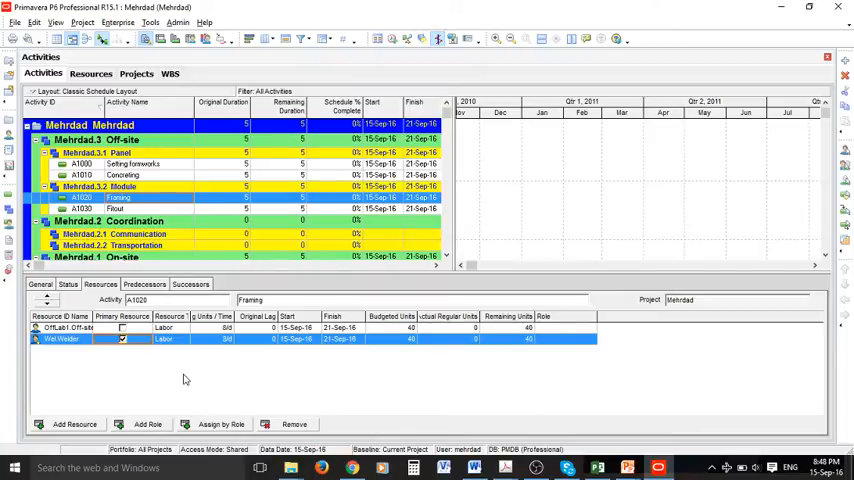
{"action": "mouse_move", "coordinate": [52, 348]}
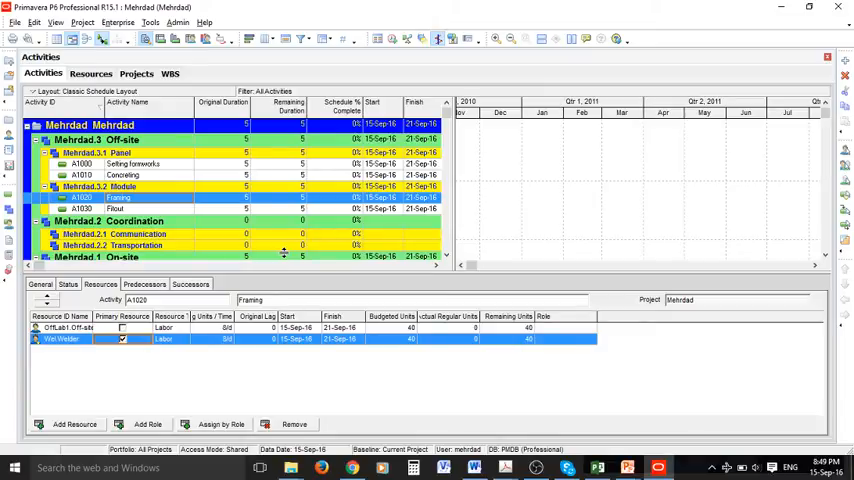
{"action": "mouse_move", "coordinate": [176, 96]}
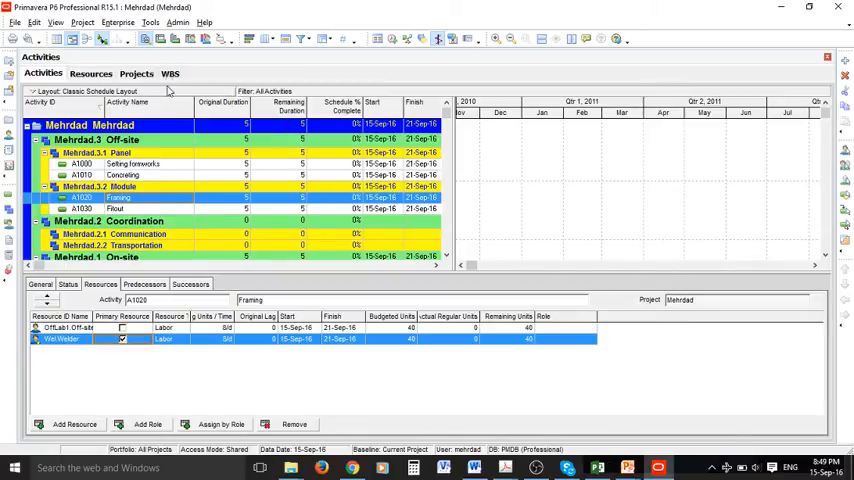
{"action": "mouse_move", "coordinate": [156, 48]}
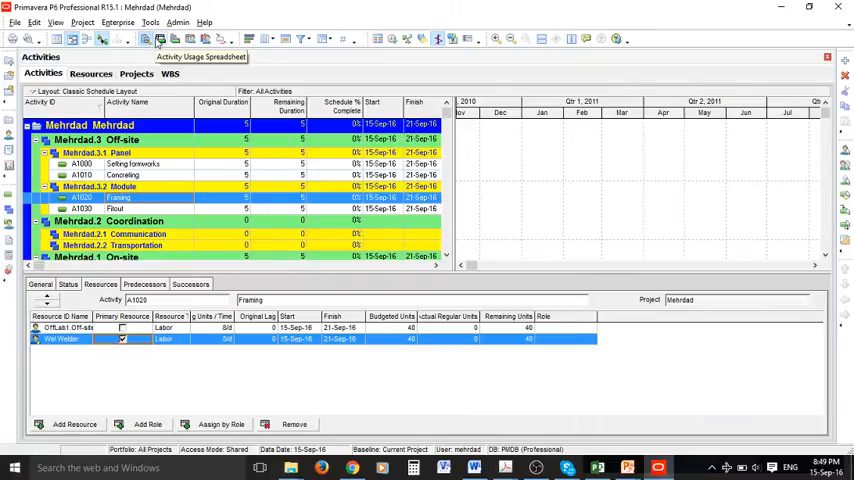
{"action": "mouse_move", "coordinate": [188, 40]}
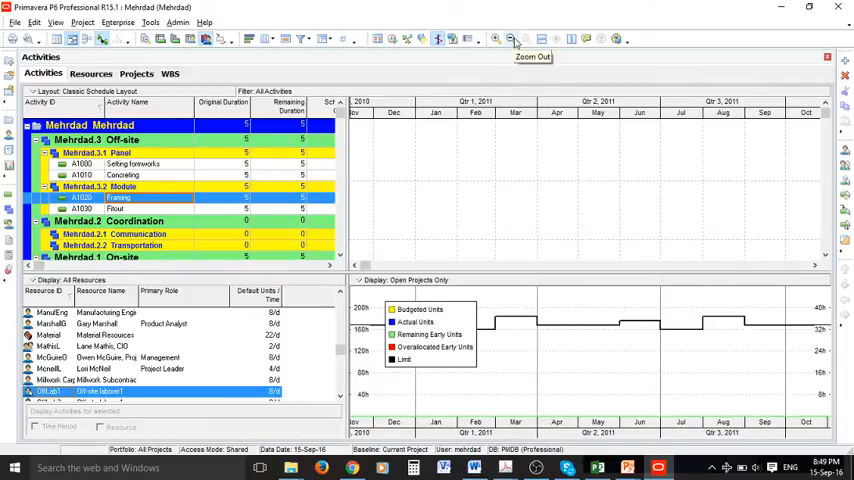
Step: Zoom the resource usage profile timescale out and in, settling on months
{"action": "left_click", "coordinate": [496, 40]}
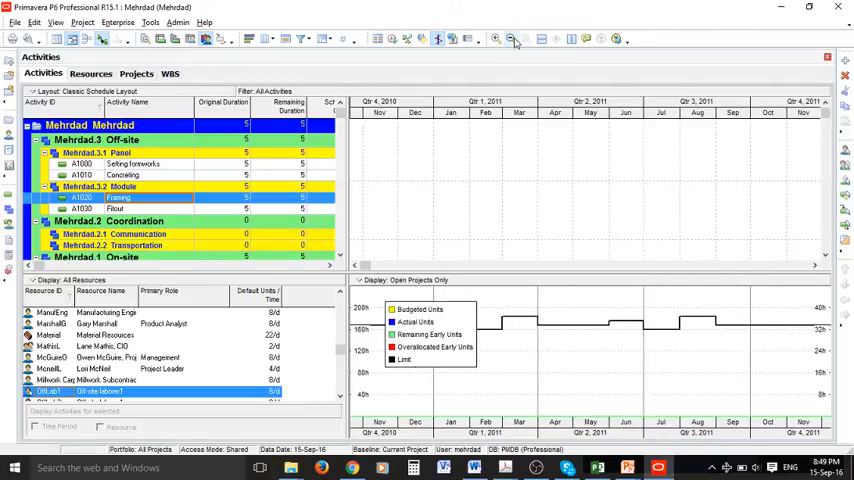
{"action": "left_click", "coordinate": [512, 40]}
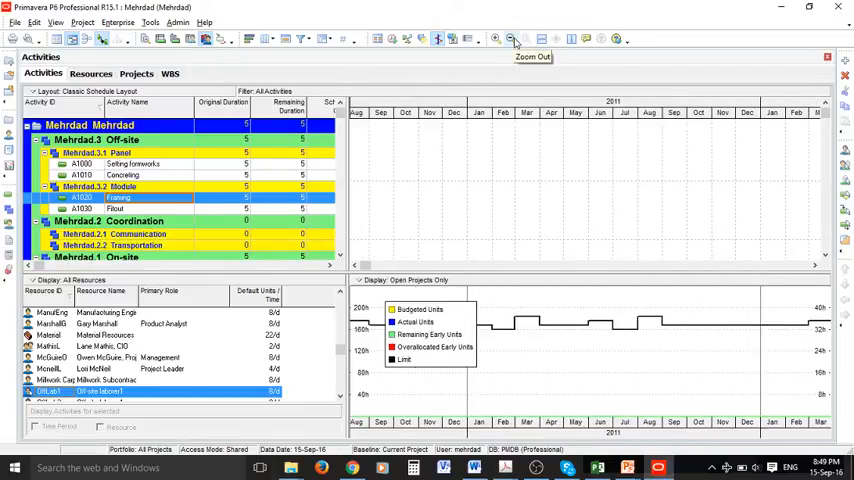
{"action": "left_click", "coordinate": [496, 40]}
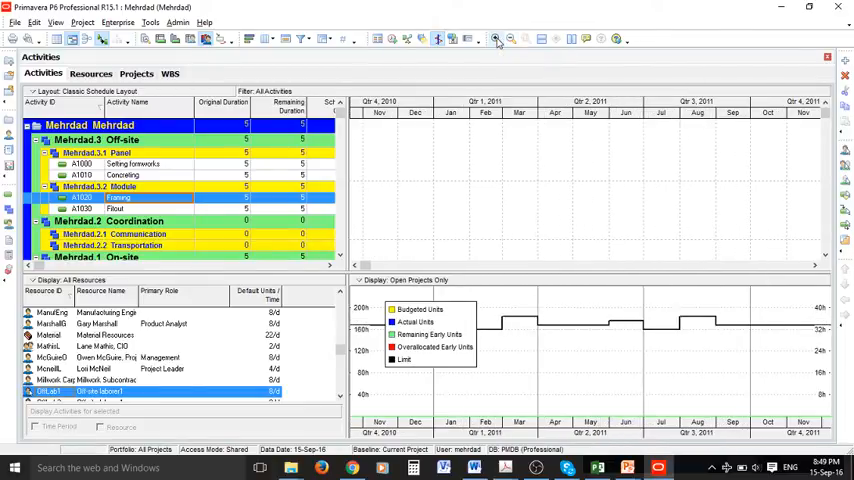
{"action": "left_click", "coordinate": [500, 38]}
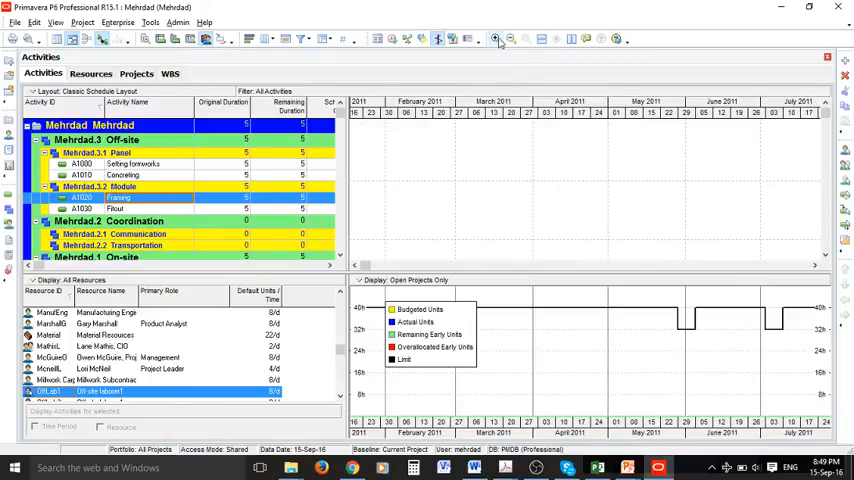
{"action": "left_click", "coordinate": [508, 40]}
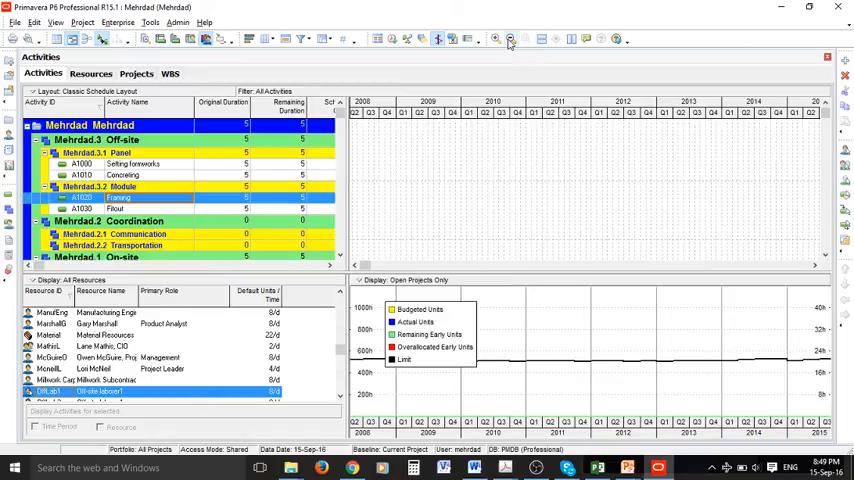
{"action": "left_click", "coordinate": [496, 40]}
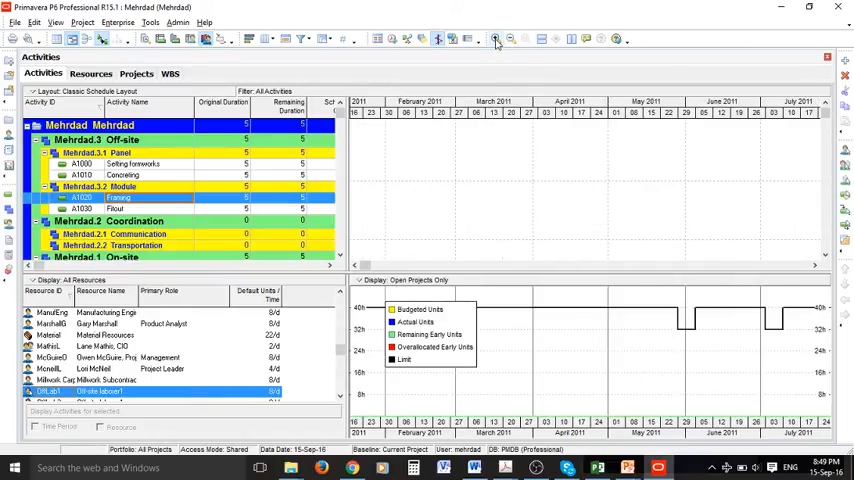
{"action": "mouse_move", "coordinate": [496, 40]}
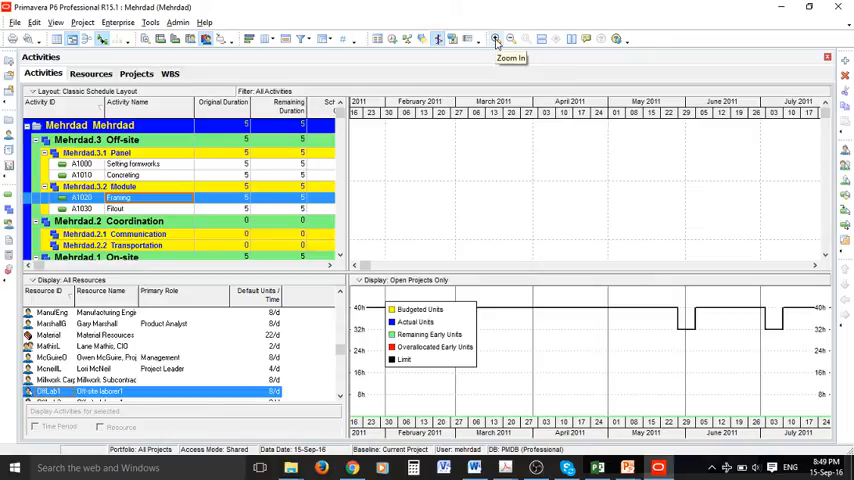
{"action": "mouse_move", "coordinate": [258, 370]}
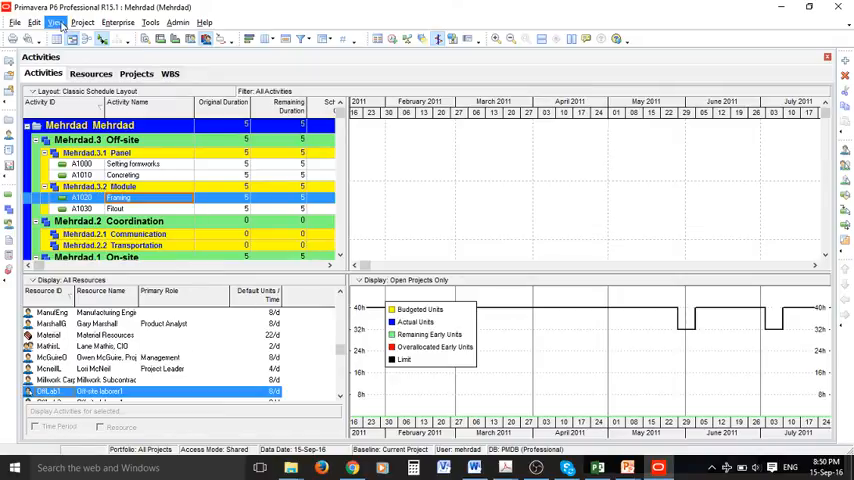
Step: Show Details in the bottom pane via View > Show on Bottom, revealing Framing's resource assignments
{"action": "left_click", "coordinate": [56, 22]}
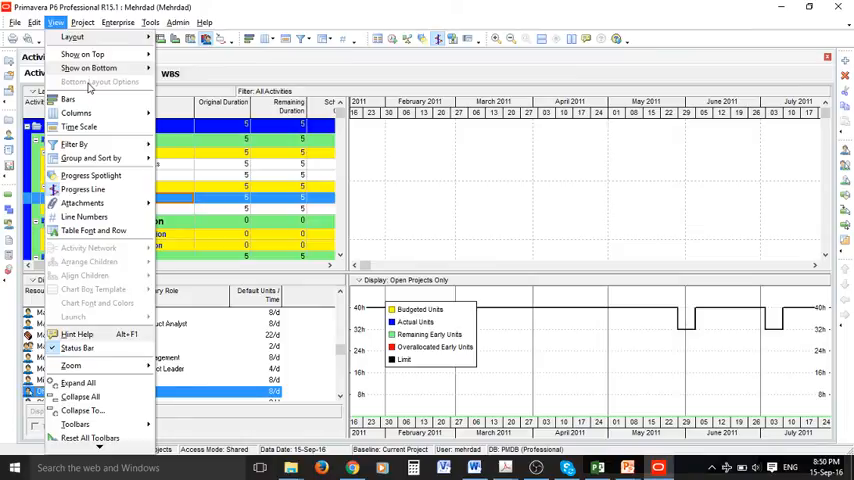
{"action": "mouse_move", "coordinate": [90, 84]}
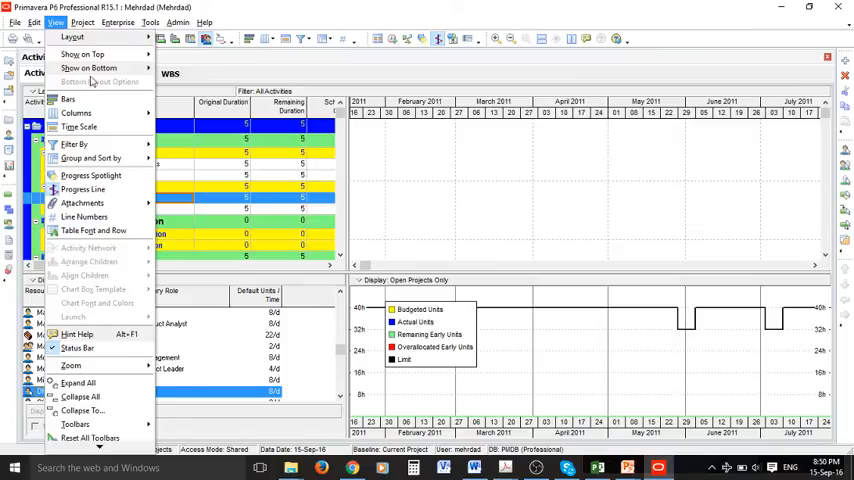
{"action": "left_click", "coordinate": [88, 68]}
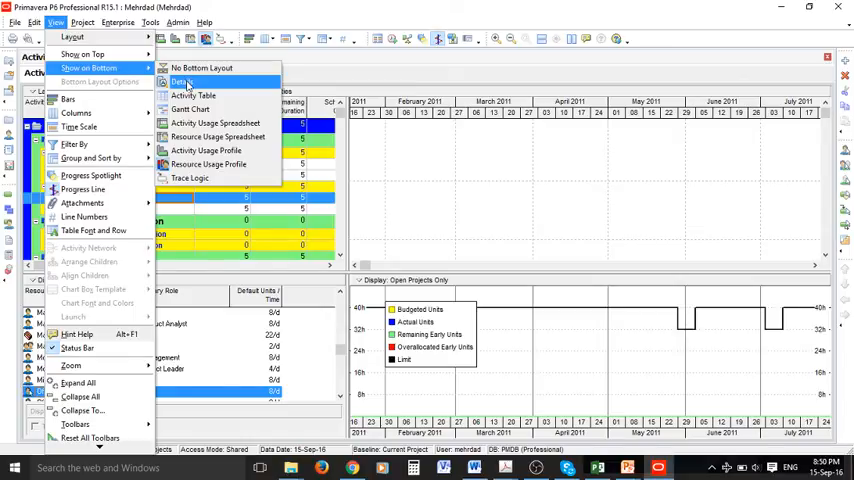
{"action": "left_click", "coordinate": [184, 82]}
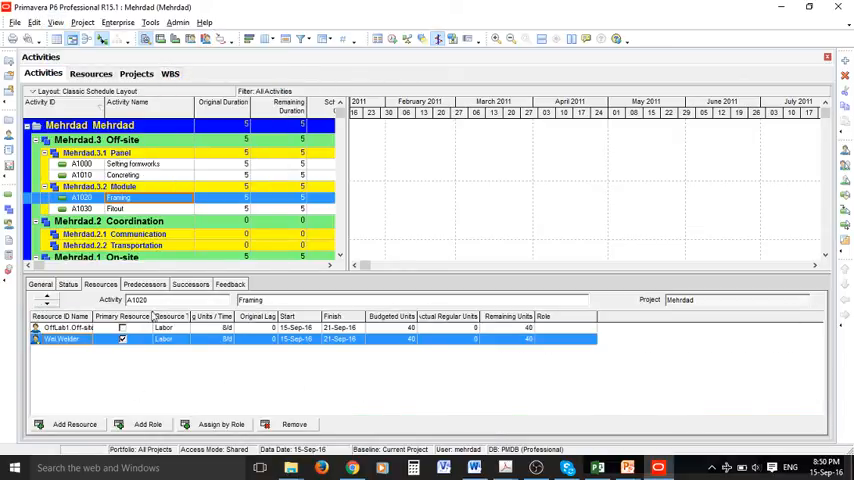